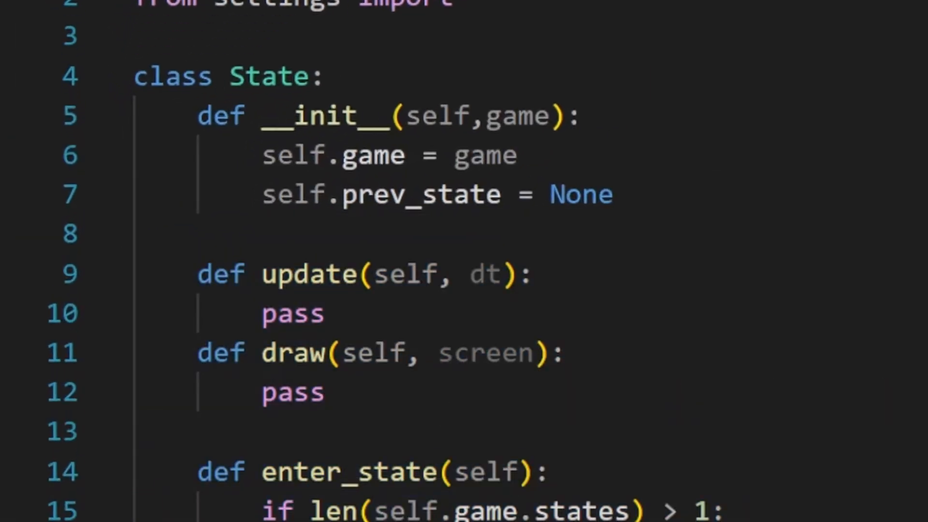
Scroll through state.py's State, SplashScreen and Scene classes.
scroll(down, 3)
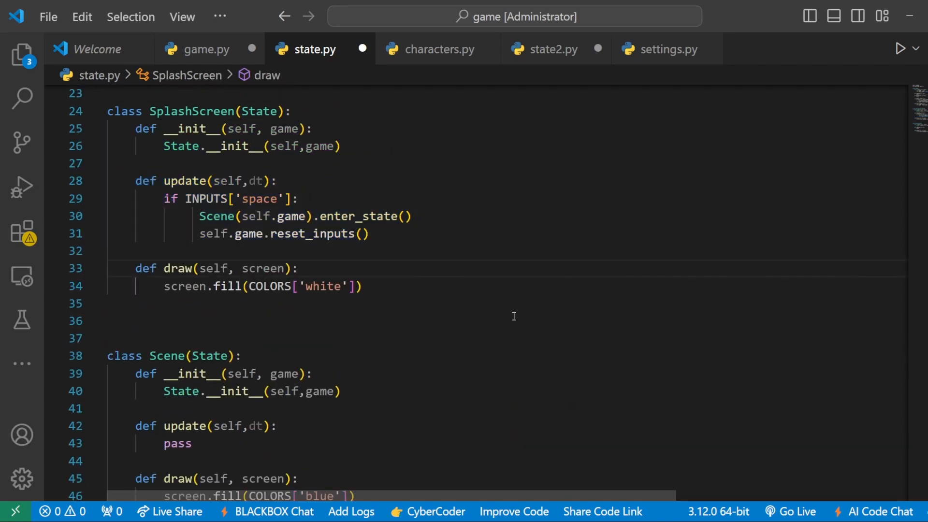
In game.py, record KEYDOWN/KEYUP for w, a, s, d and space, add reset_inputs, and begin loop.
click(206, 48)
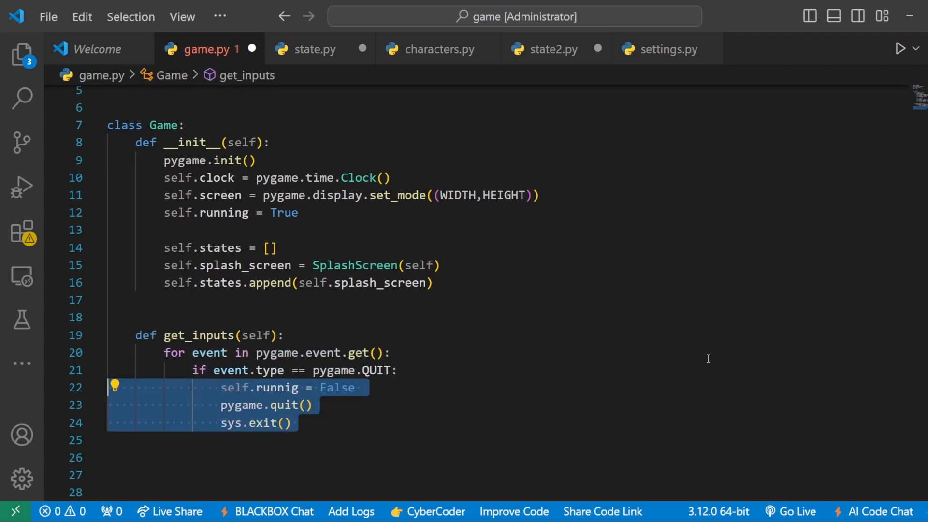
text(if event.type == pygame.KEYDOWN:)
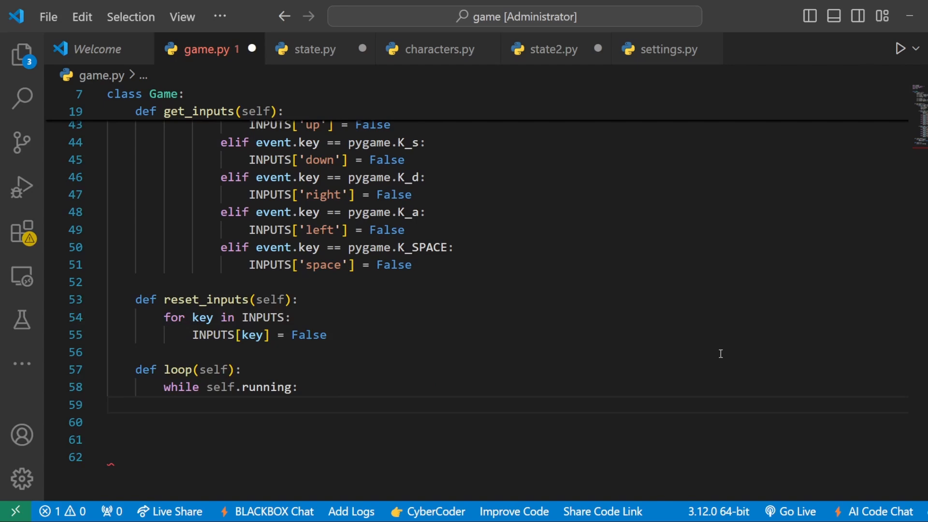
Make the loop tick at FPS, read inputs, update and draw the top state, and refresh.
text(dt = self.clock.tick(FPS)/1000)
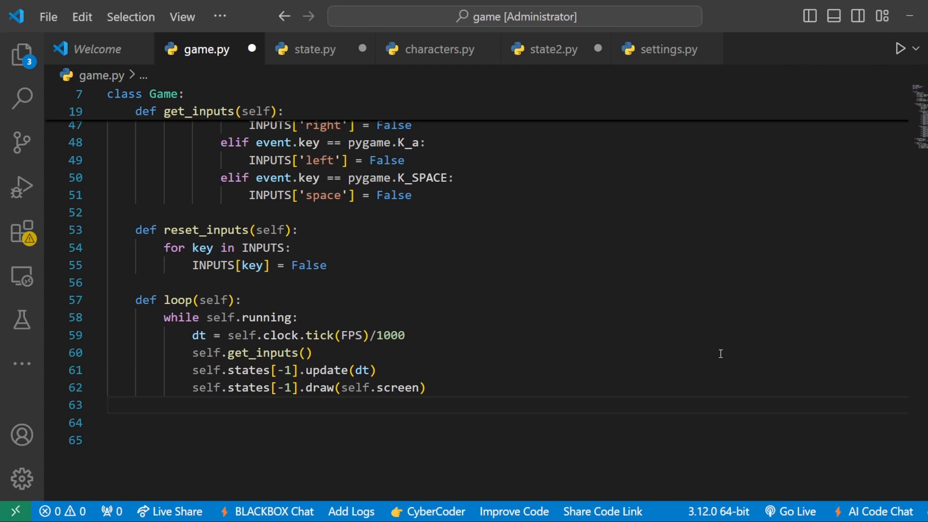
text(pygame.display.update())
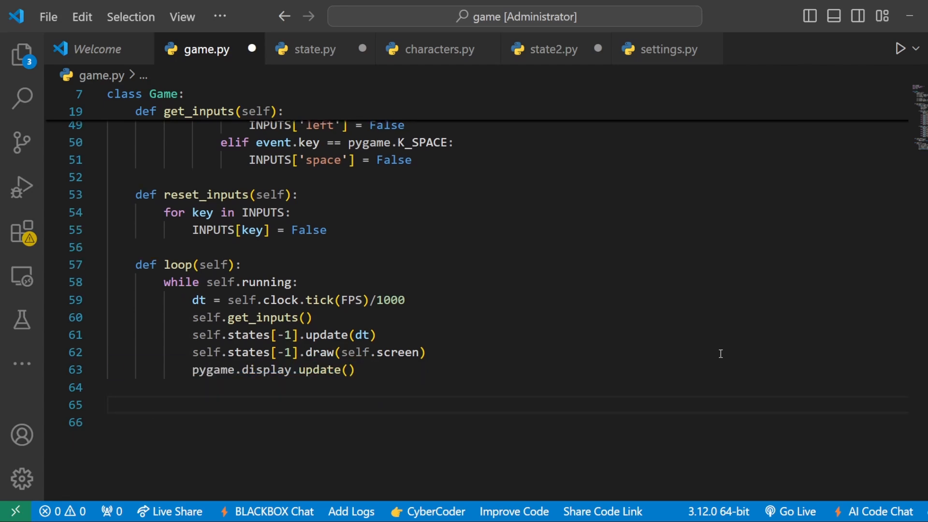
scroll(down, 3)
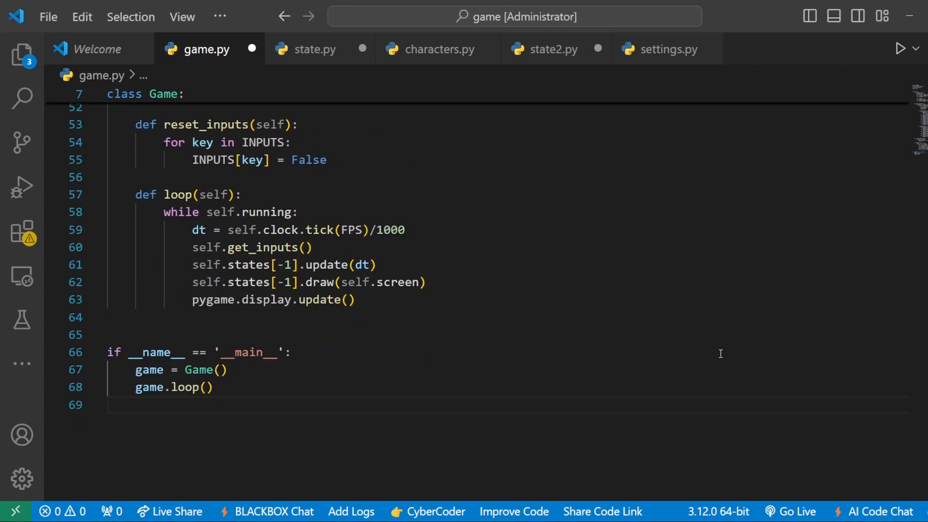
mouse_move(383, 419)
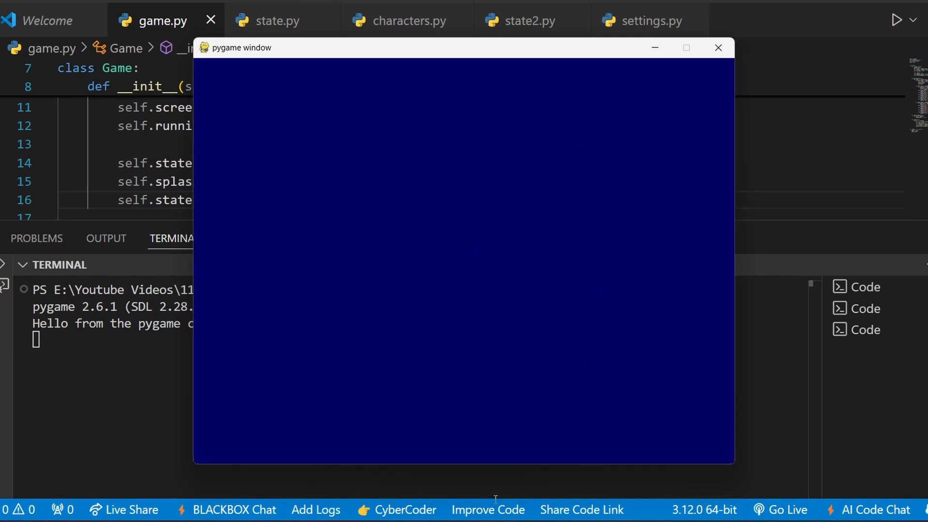
Close the blue pygame window after the test run.
click(717, 47)
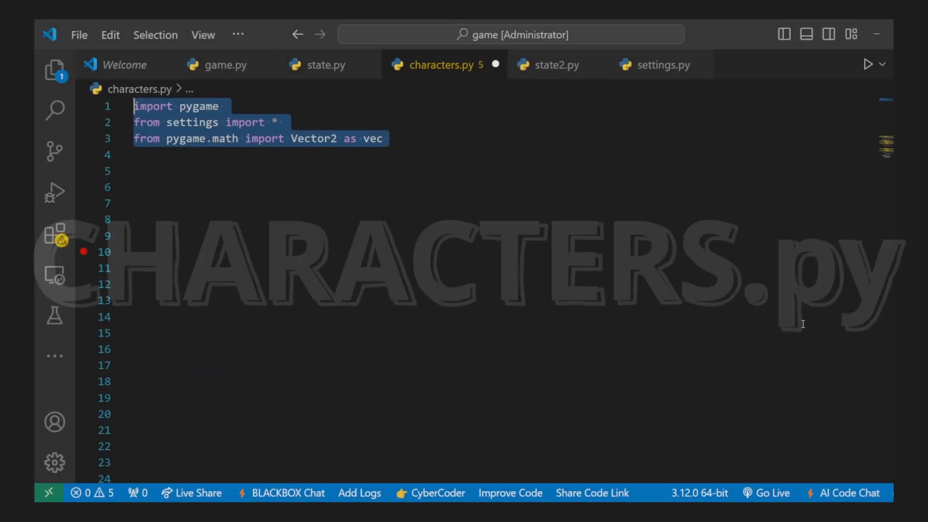
Type class NPC(pygame.sprite.Sprite) with __init__ and a friction-based physics(dt) method.
text(class NPC(pygame.sprite.Sprite):)
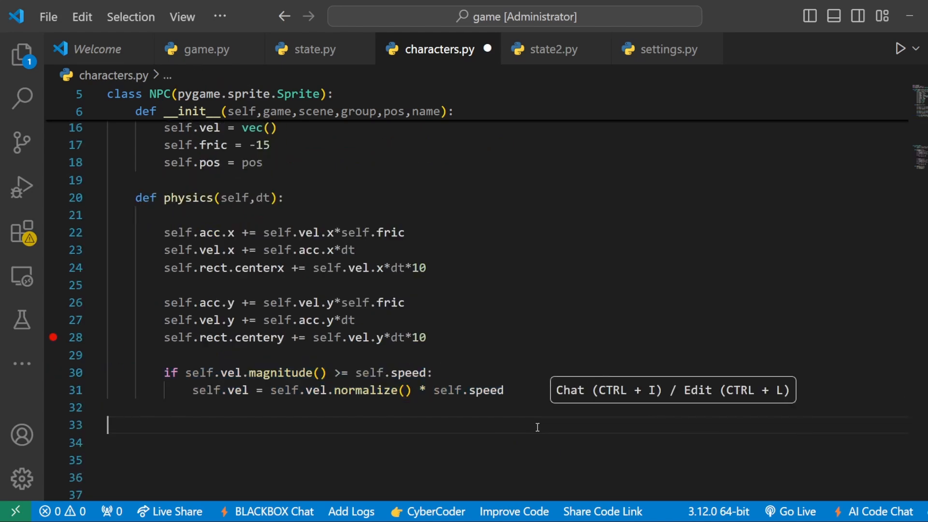
mouse_move(588, 492)
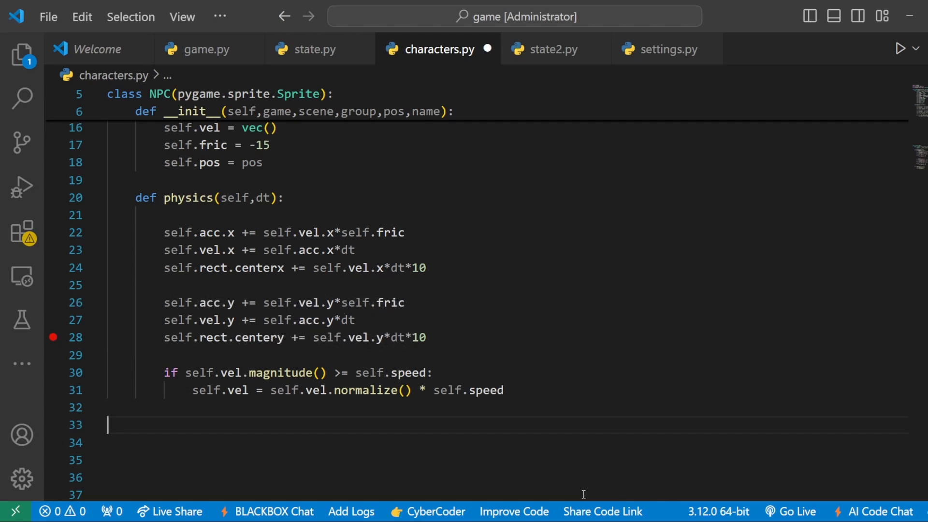
scroll(down, 3)
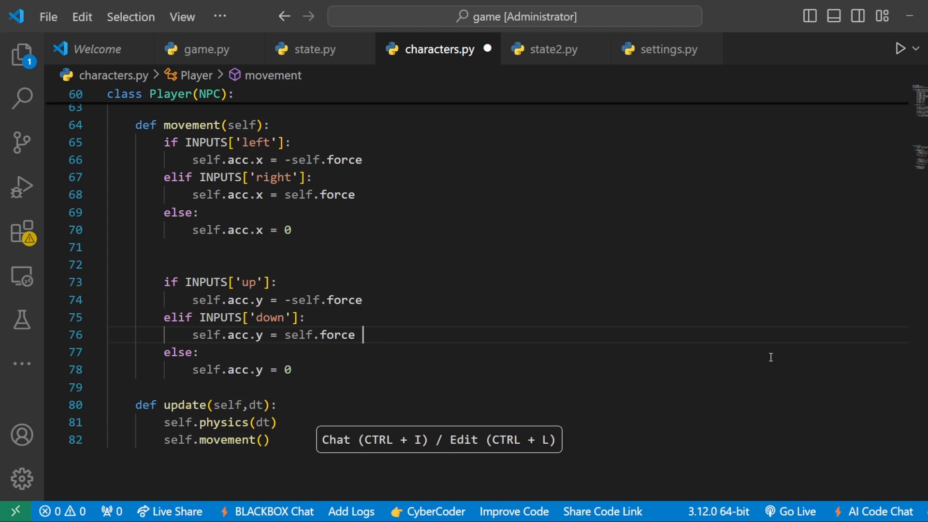
mouse_move(513, 487)
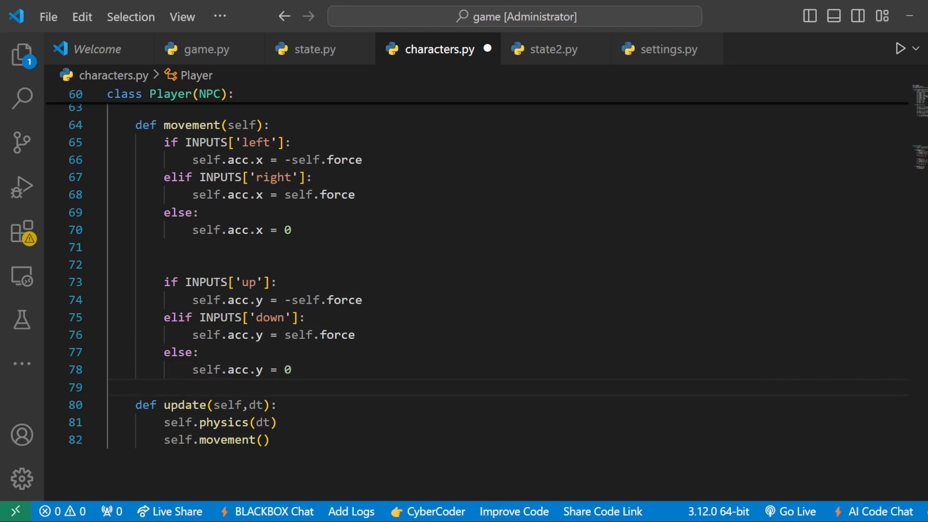
In state2.py, create update_sprites and drawn_sprites groups and a centred Player.
click(554, 49)
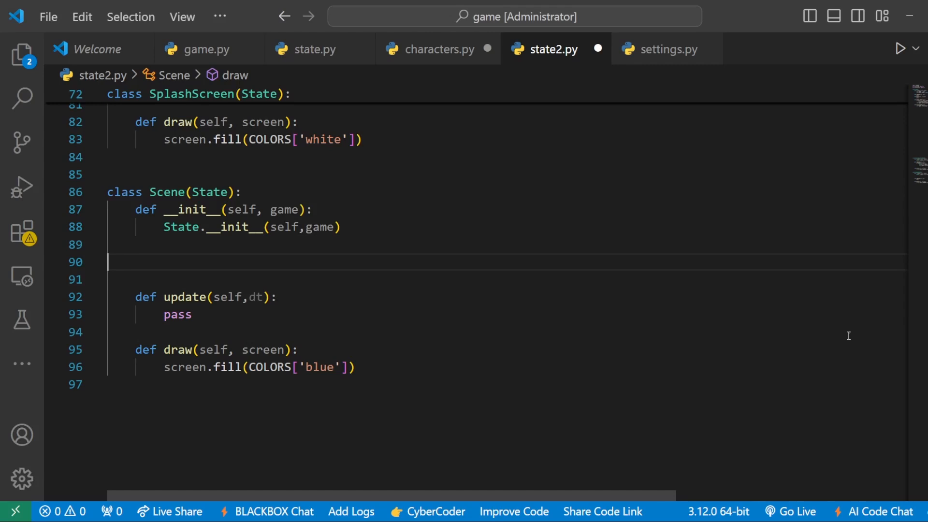
text(self.update_sprites = pygame.sprite.Group())
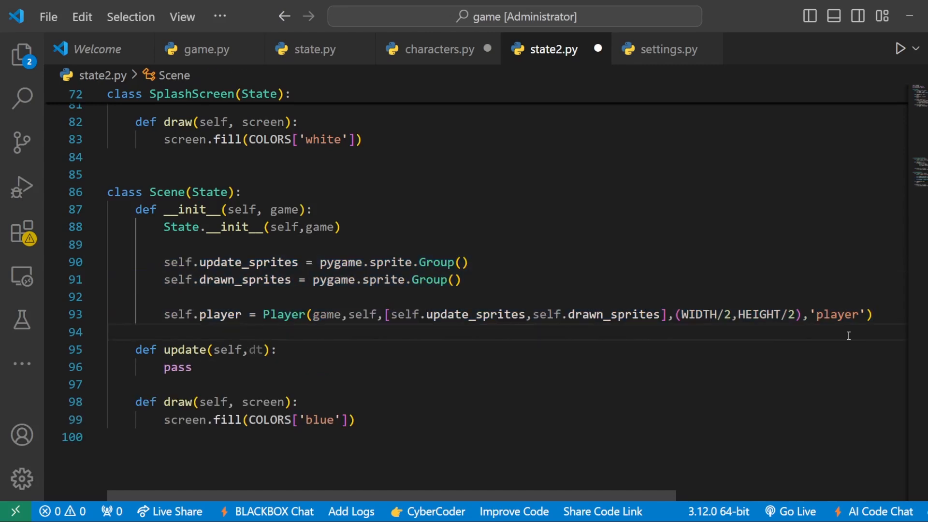
mouse_move(600, 453)
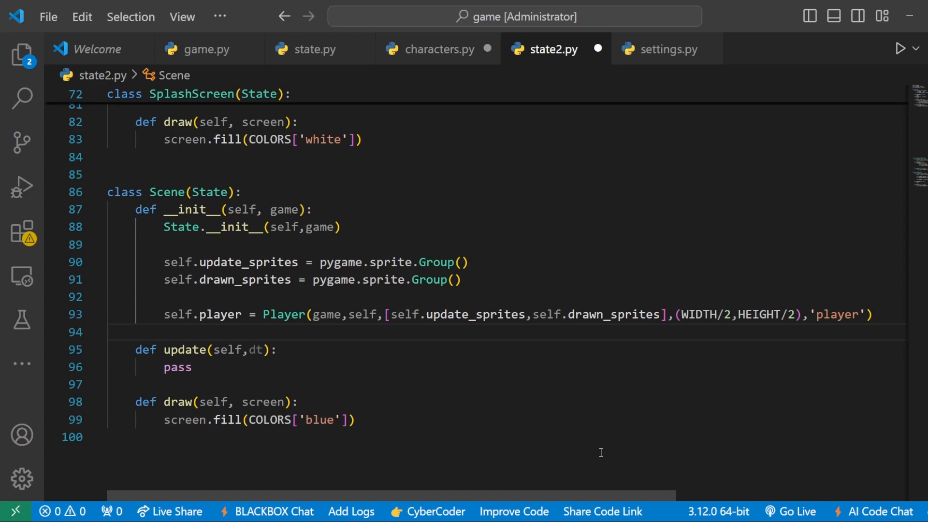
mouse_move(583, 423)
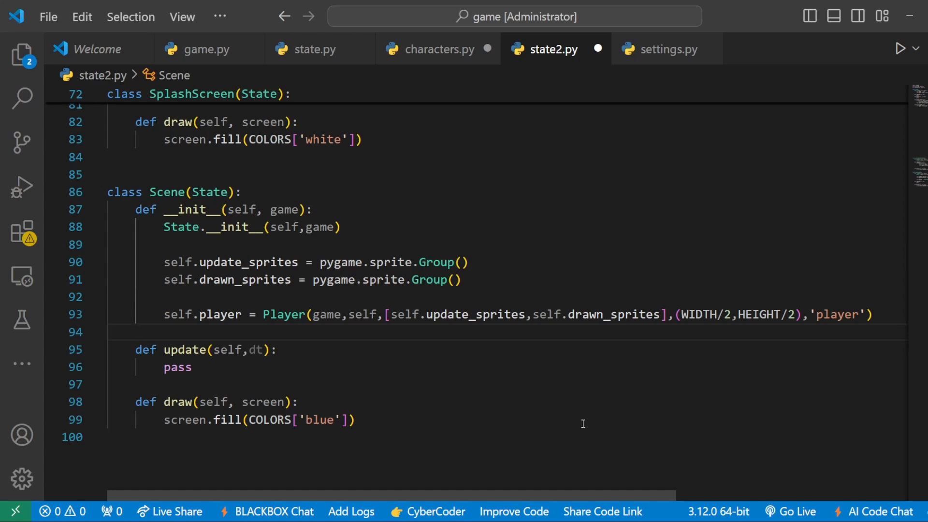
mouse_move(458, 445)
text(self.update_sprites.update(dt))
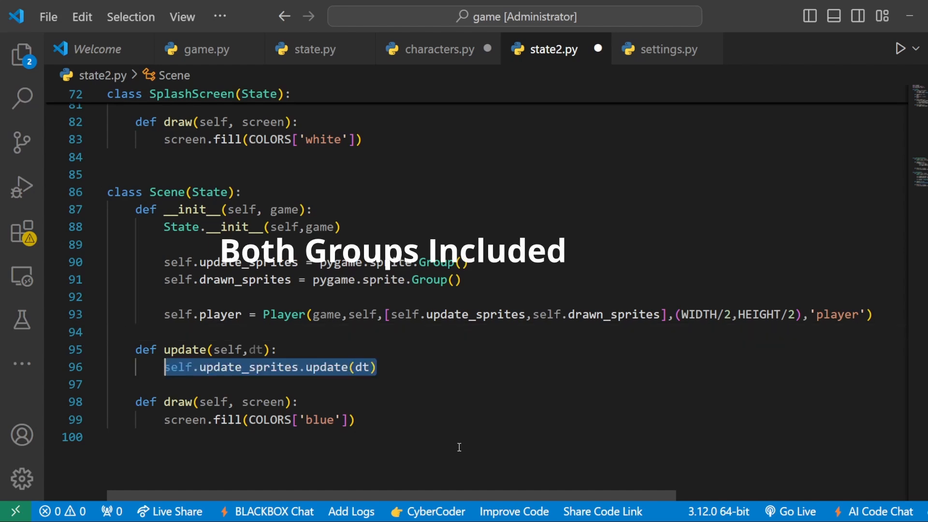
Draw drawn_sprites onto the screen after the blue fill, then save.
click(514, 437)
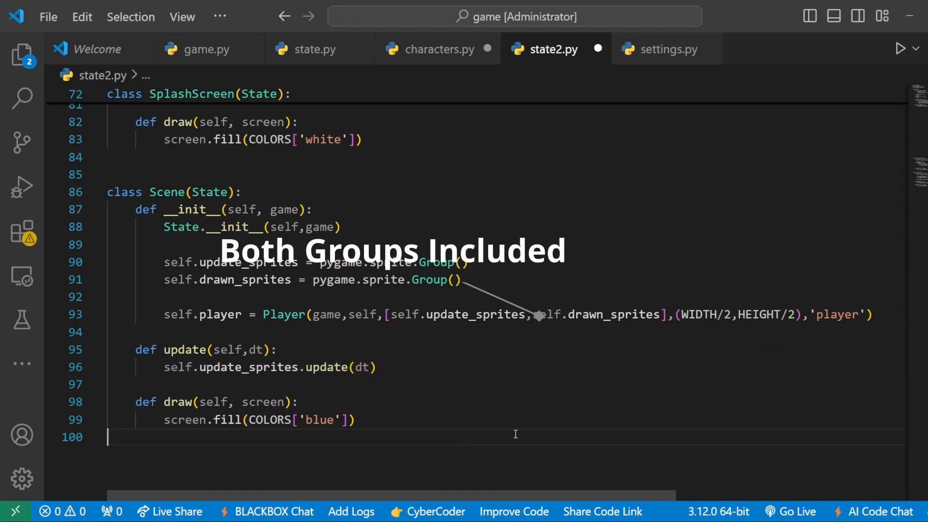
text(self.drawn_sprites.draw(screen))
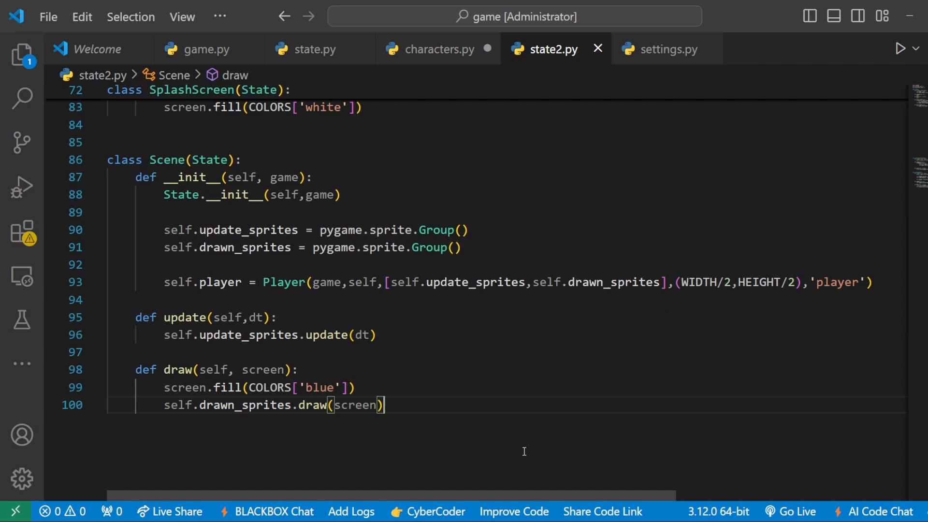
mouse_move(527, 485)
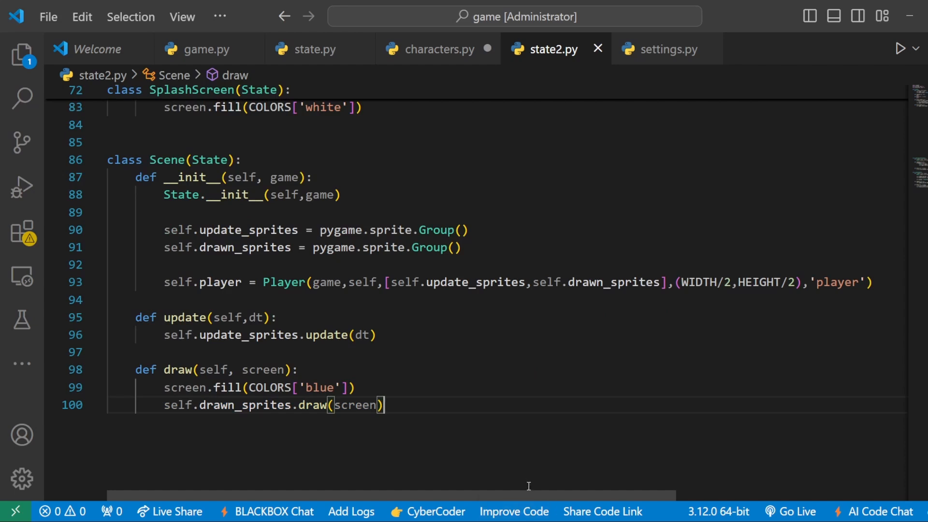